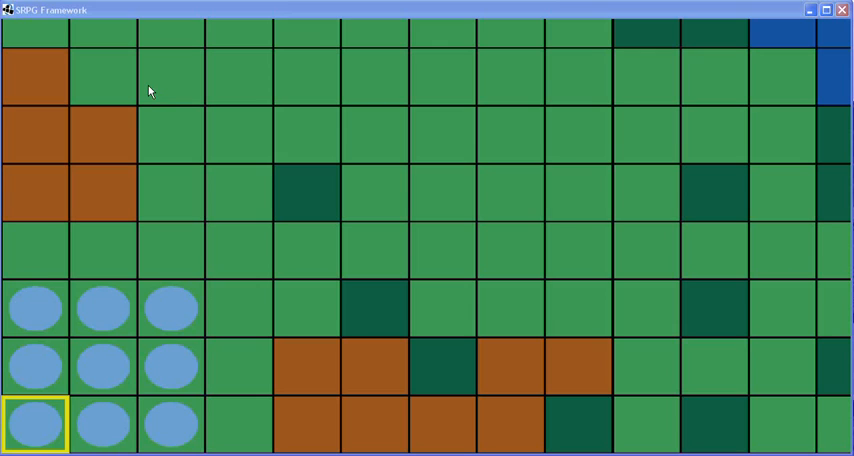
- Move the cursor from the bottom-left unit over the grass and dark tile to the tile below it
{"action": "left_click", "coordinate": [170, 193]}
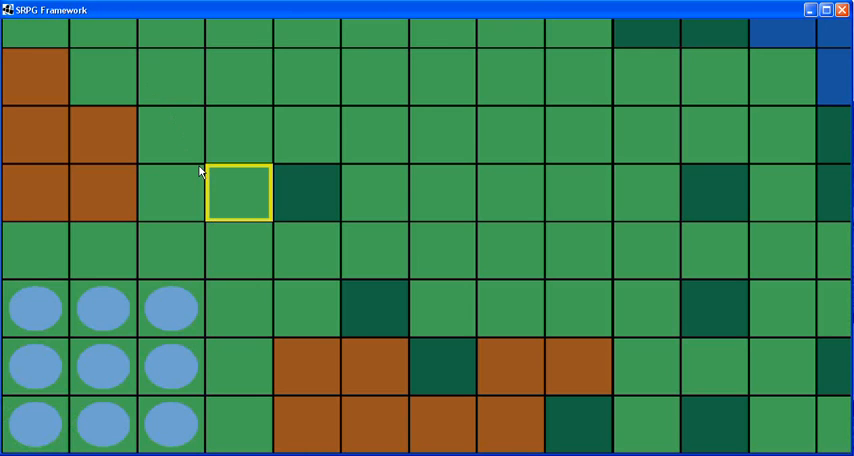
{"action": "left_click", "coordinate": [307, 250]}
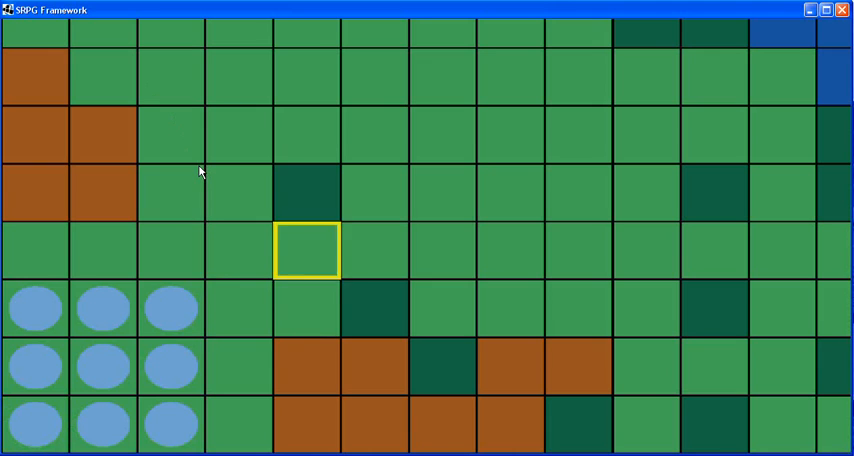
{"action": "scroll", "scroll_direction": "down", "scroll_amount": 3}
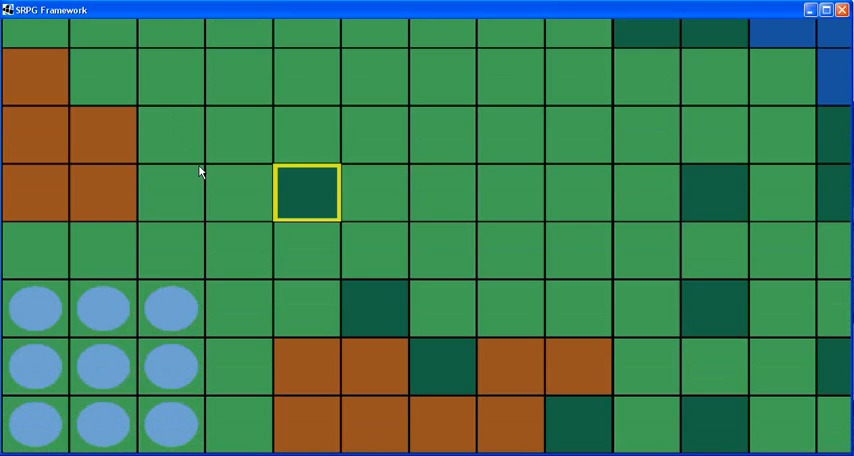
{"action": "left_click", "coordinate": [511, 308]}
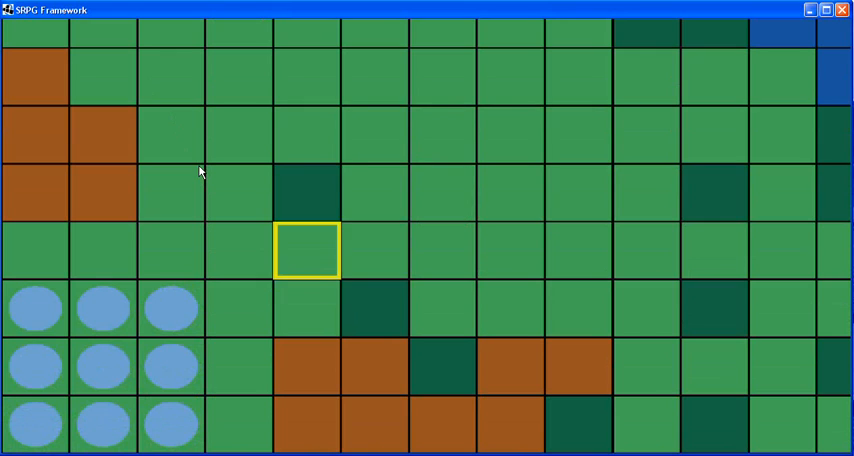
{"action": "key", "text": "Right"}
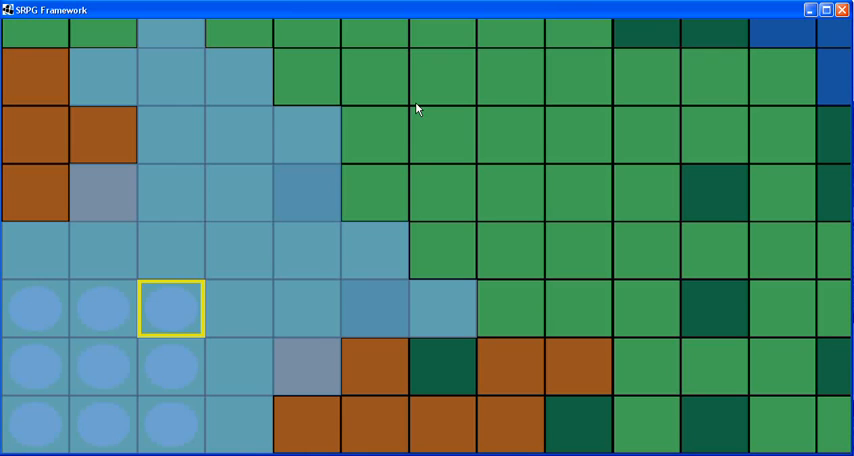
- Select the top-right blue unit to show its light-blue movement range on the left
{"action": "left_click", "coordinate": [307, 135]}
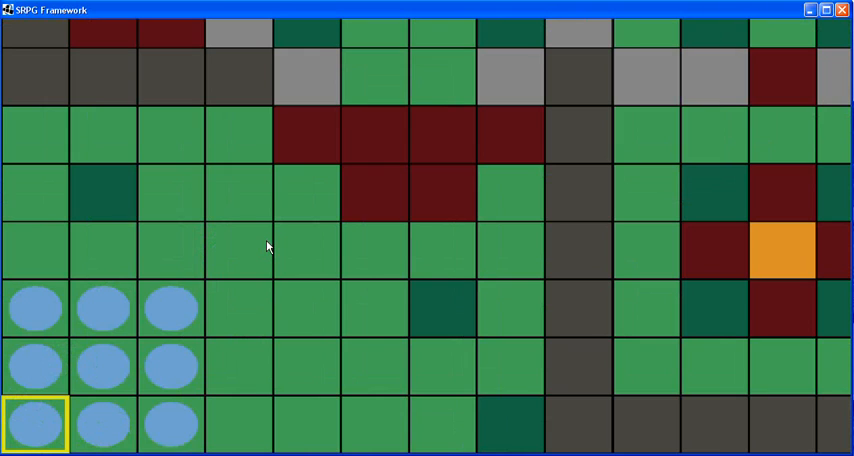
- Scroll down to the fortress with blue units, red tile blocks and the orange boost tile
{"action": "left_click", "coordinate": [375, 250]}
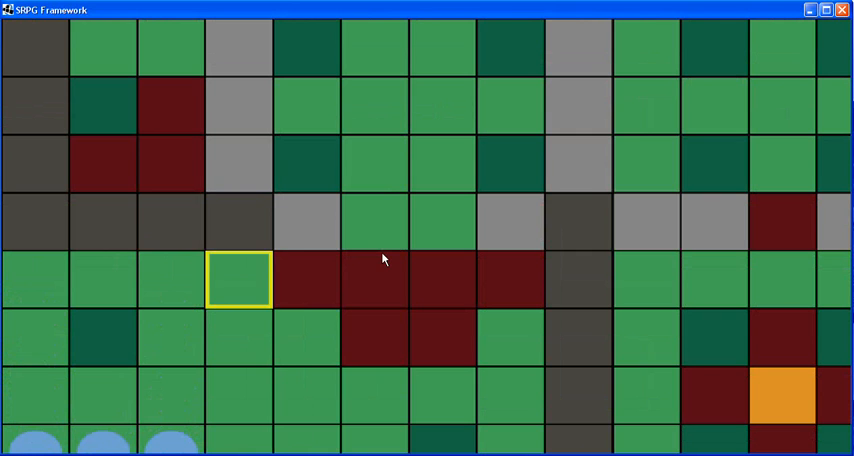
{"action": "scroll", "scroll_direction": "down", "scroll_amount": 3}
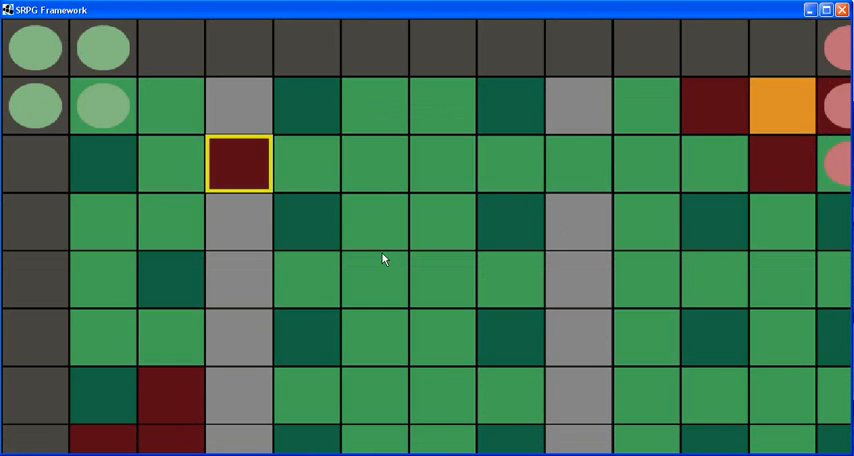
{"action": "scroll", "scroll_direction": "down", "scroll_amount": 3}
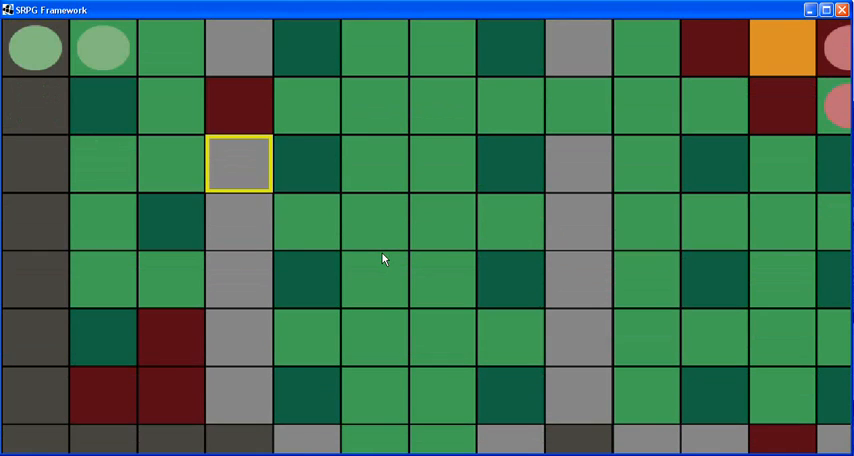
{"action": "scroll", "scroll_direction": "down", "scroll_amount": 3}
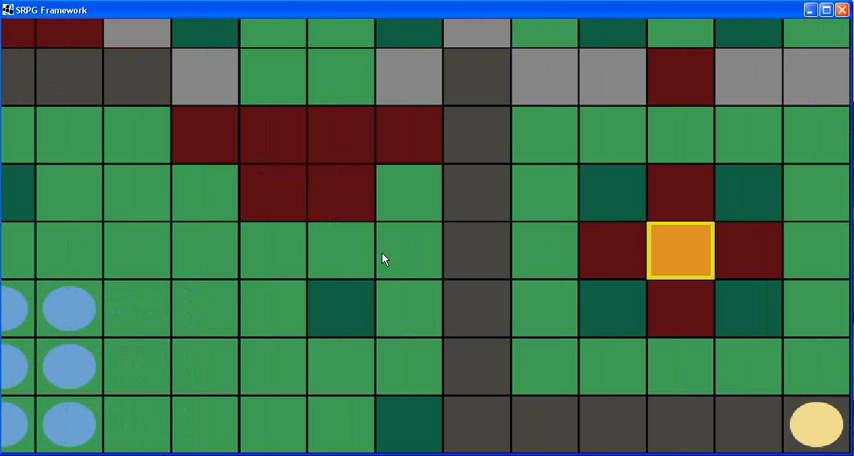
- Bring the map to the corner with nine pink units and one blue unit nearby
{"action": "left_click", "coordinate": [477, 249]}
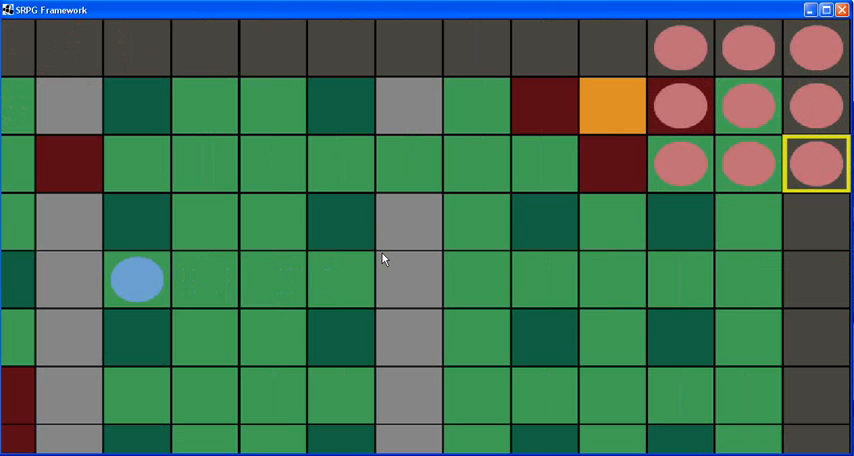
- Scroll back to the fortress showing eight blue units beside the red tile blocks
{"action": "scroll", "scroll_direction": "down", "scroll_amount": 3}
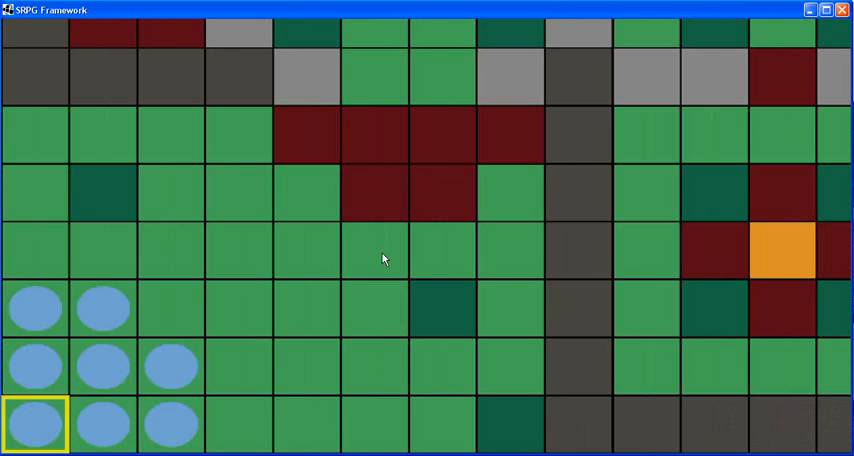
- Widen the fortress view to show eight blue units lower left and two yellow units lower right
{"action": "left_click", "coordinate": [306, 192]}
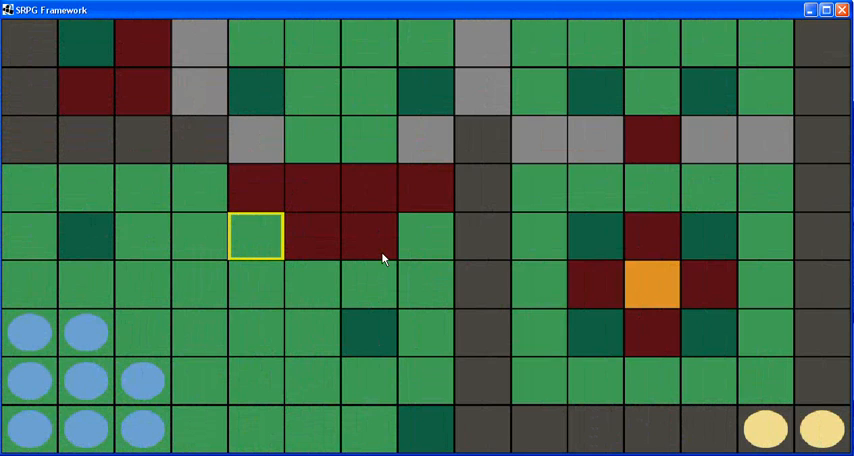
{"action": "left_click", "coordinate": [143, 383]}
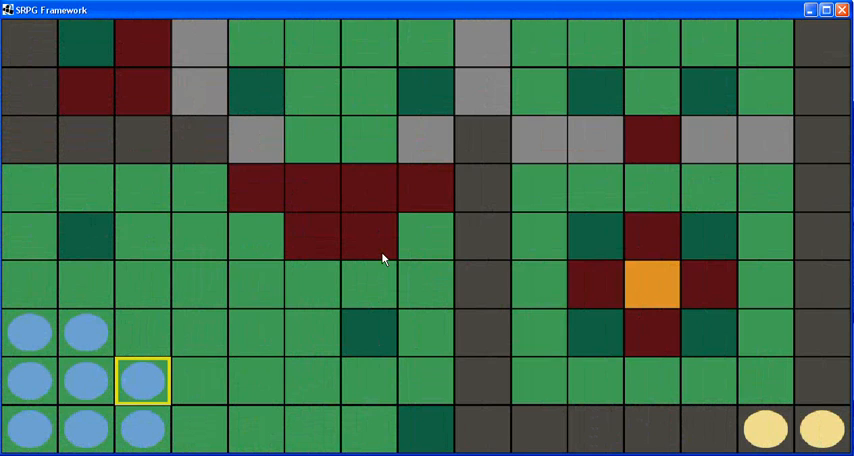